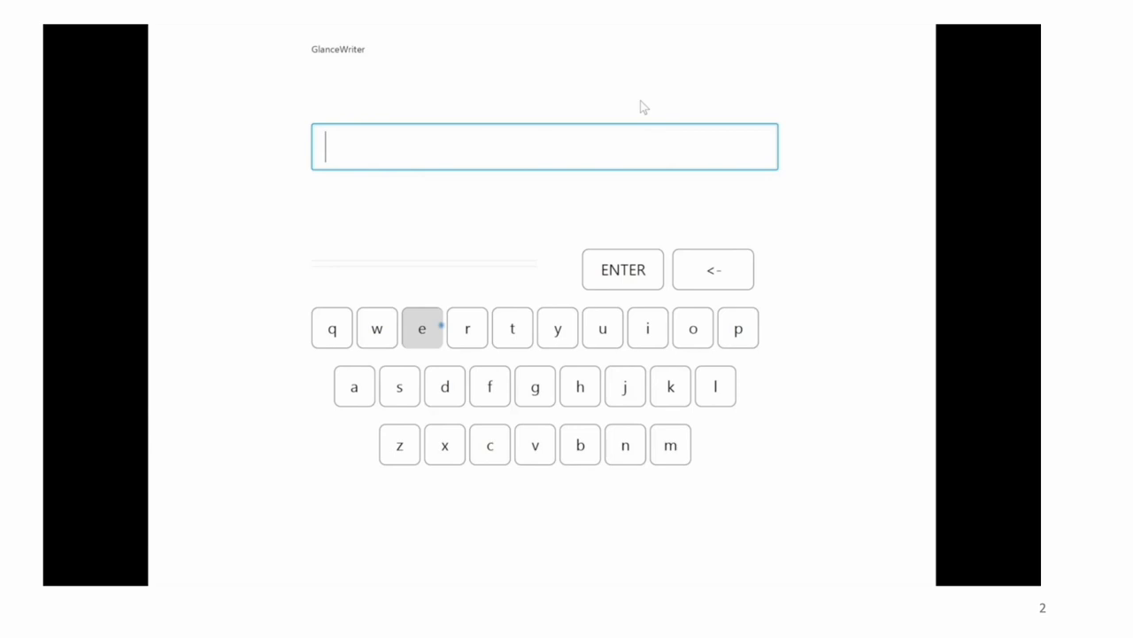
# Step: Enter 'hello my friends glad to see', accepting friends, glad, to and see from suggestions
pyautogui.write('hello')
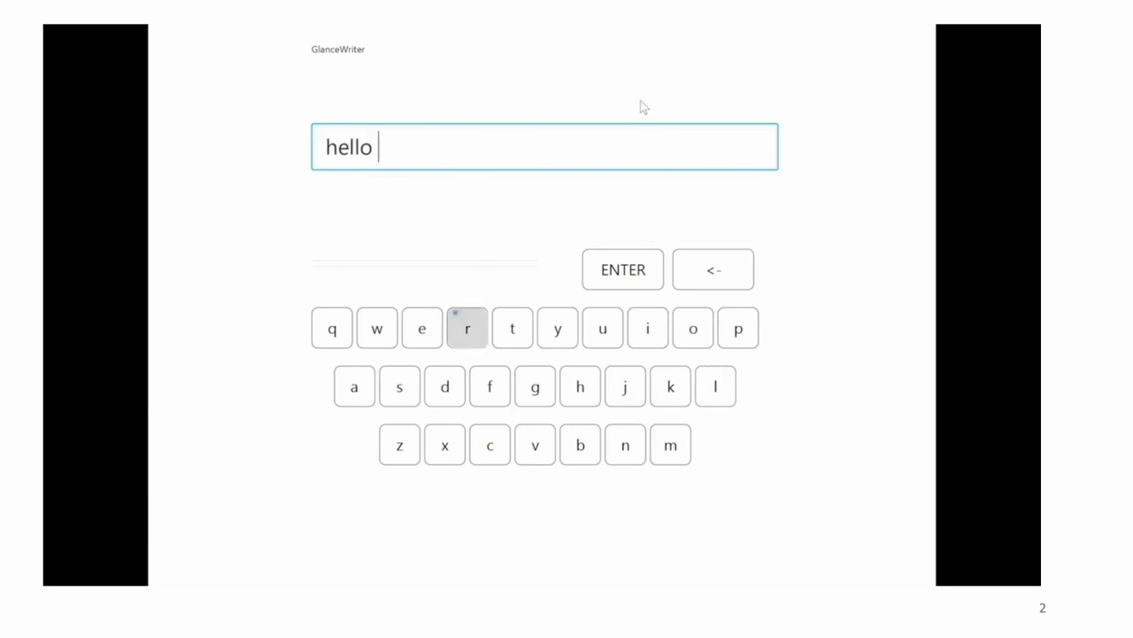
pyautogui.write('my')
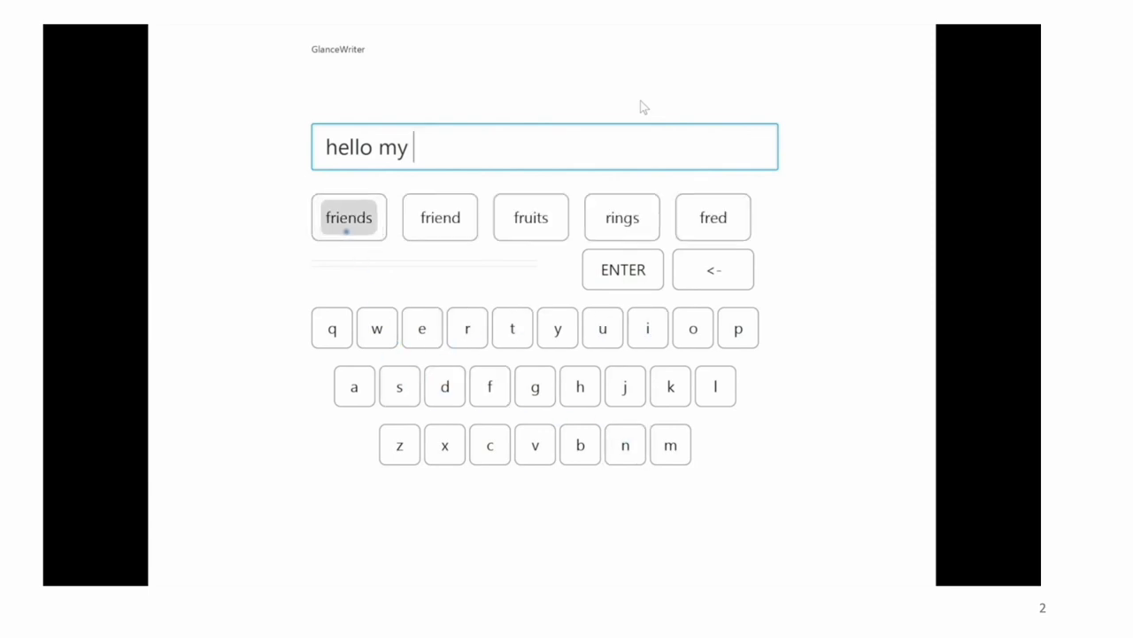
pyautogui.click(348, 216)
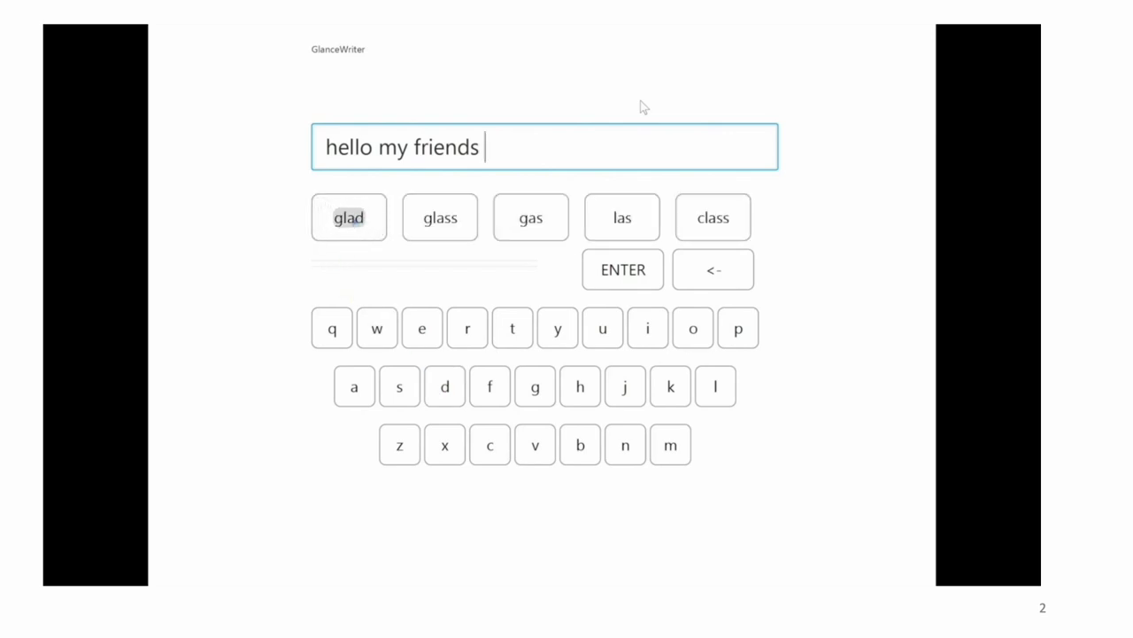
pyautogui.click(349, 216)
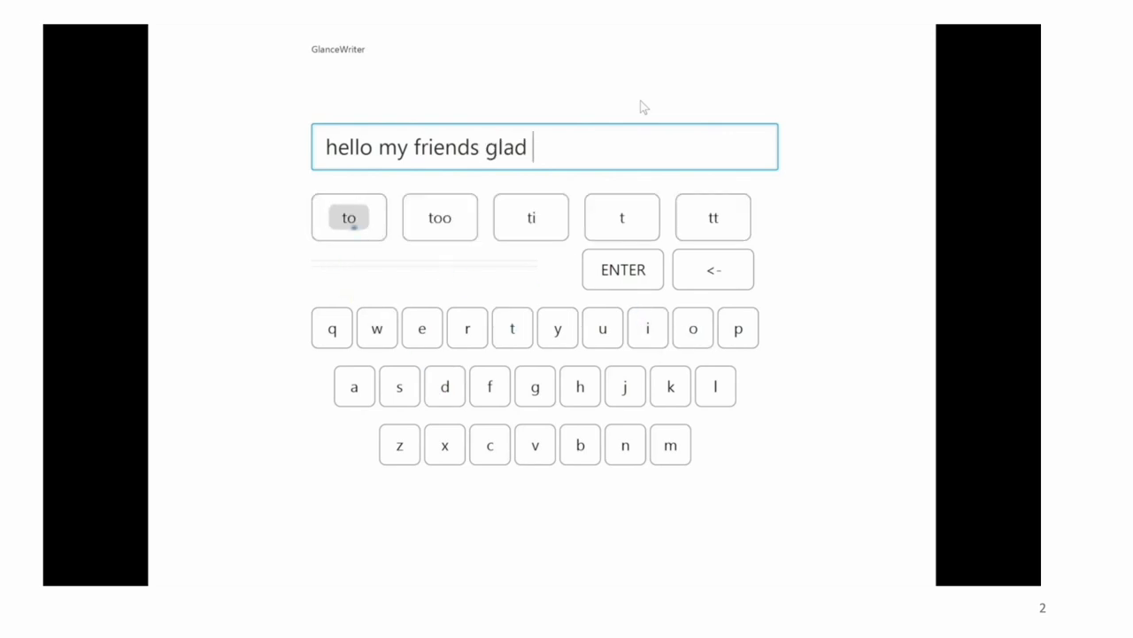
pyautogui.click(349, 216)
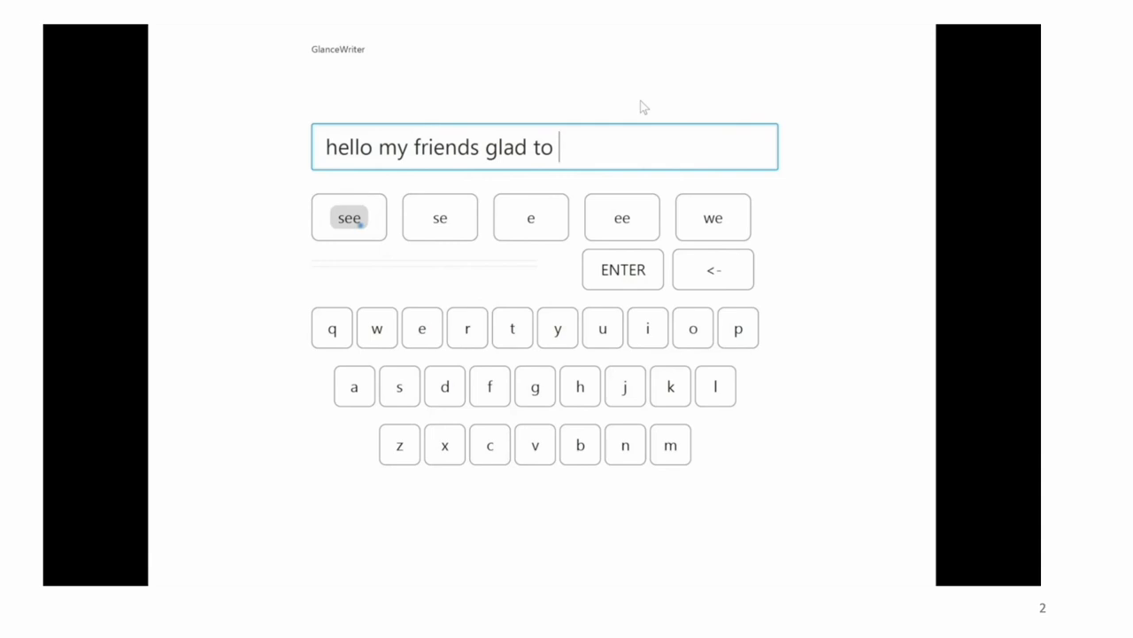
pyautogui.click(347, 216)
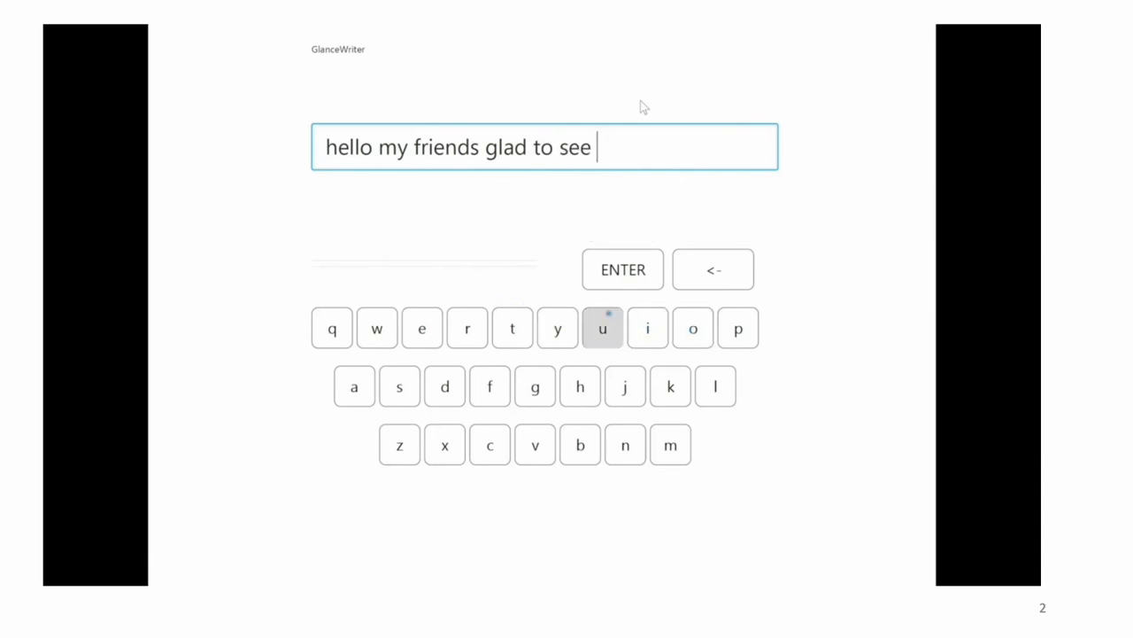
# Step: Finish the sentence with 'you at chi', accepting at and the final word from suggestions
pyautogui.write('you')
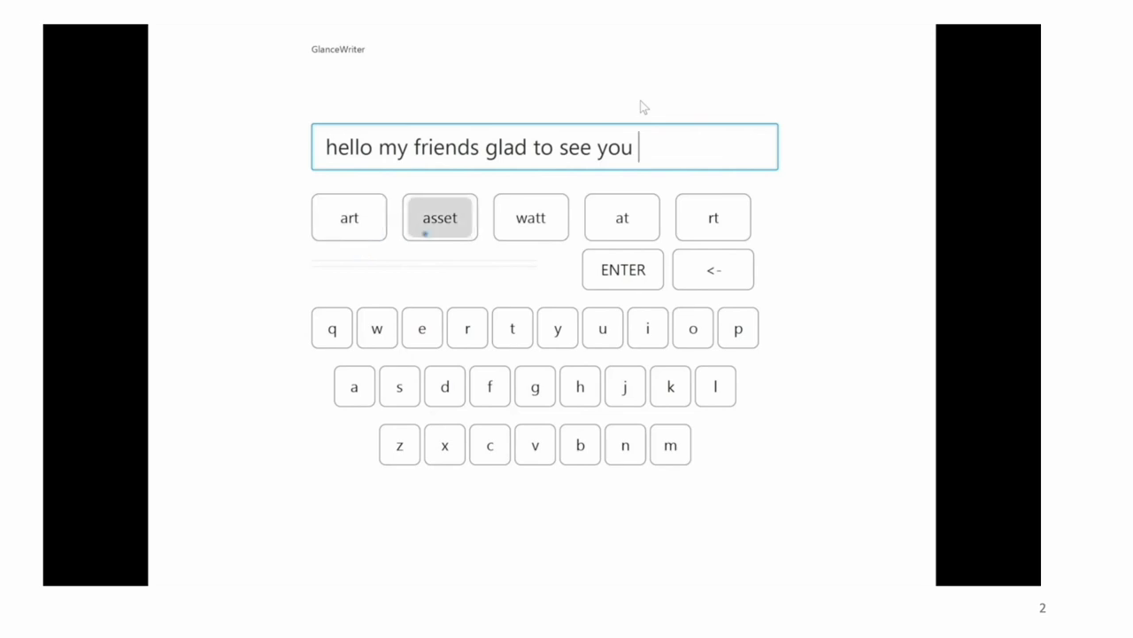
pyautogui.click(622, 217)
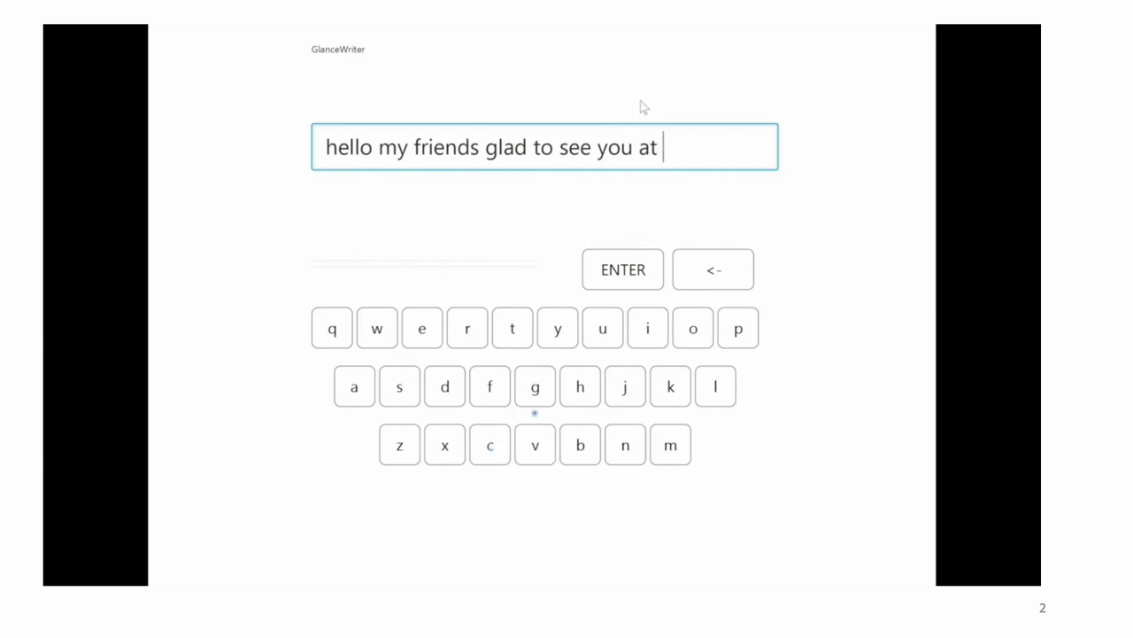
pyautogui.write('chi')
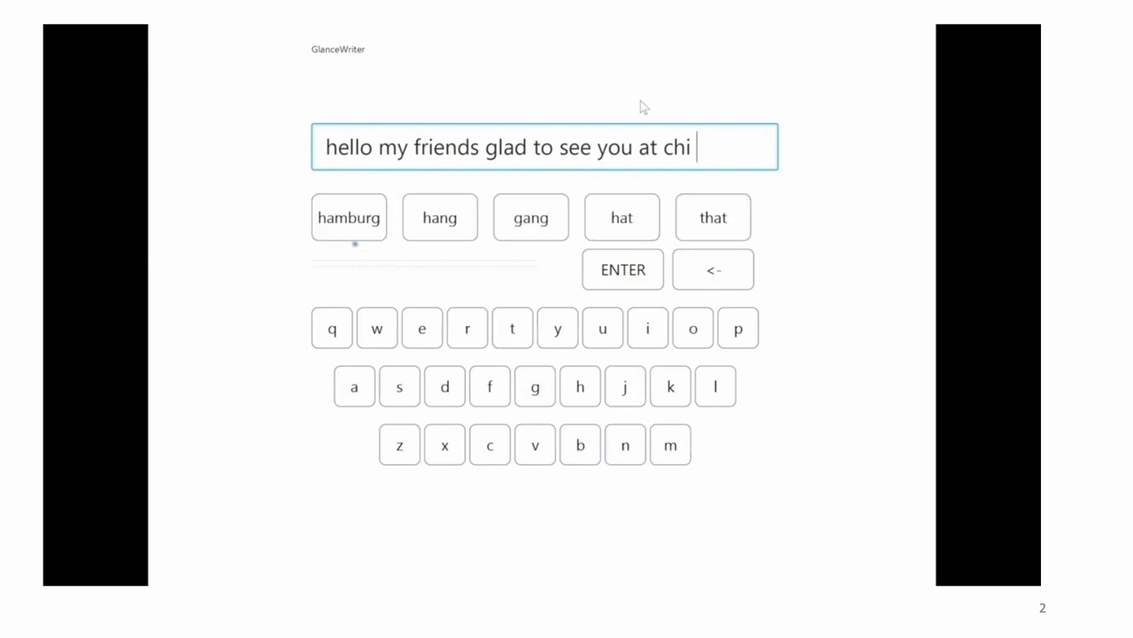
pyautogui.click(349, 216)
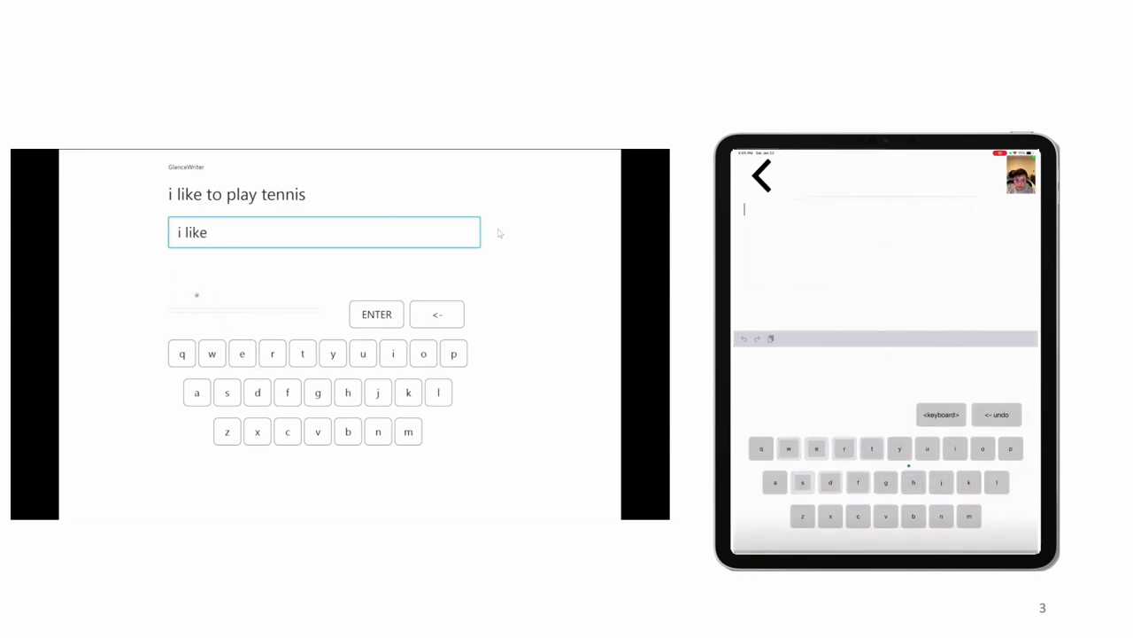
# Step: Complete 'i like to play tennis' and start the next phrase with 'the'
pyautogui.write('to')
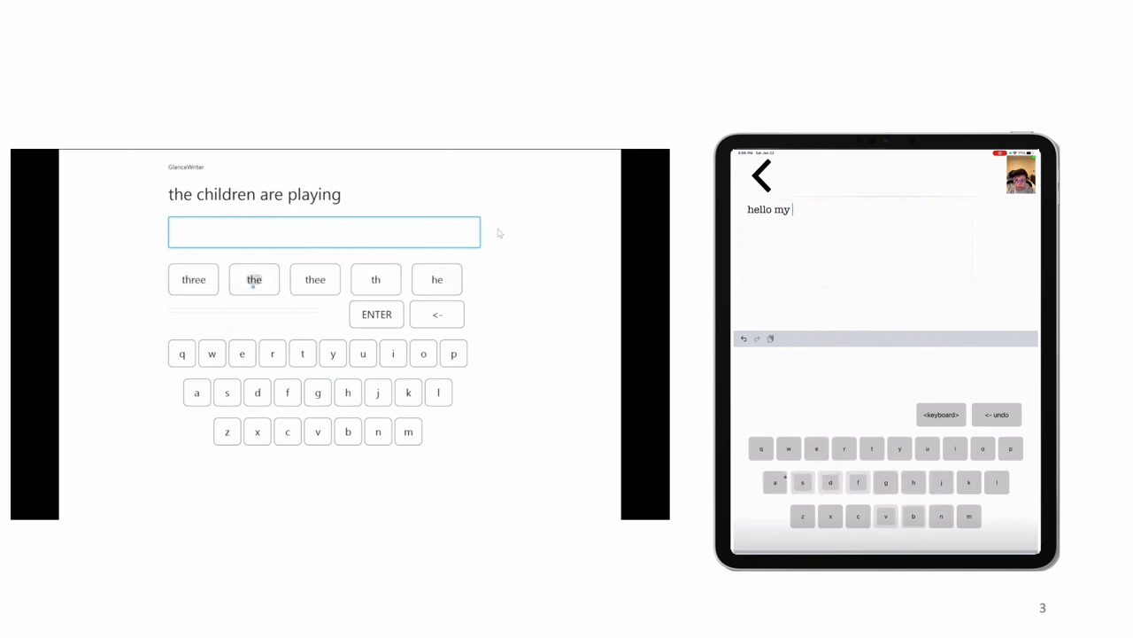
pyautogui.click(255, 280)
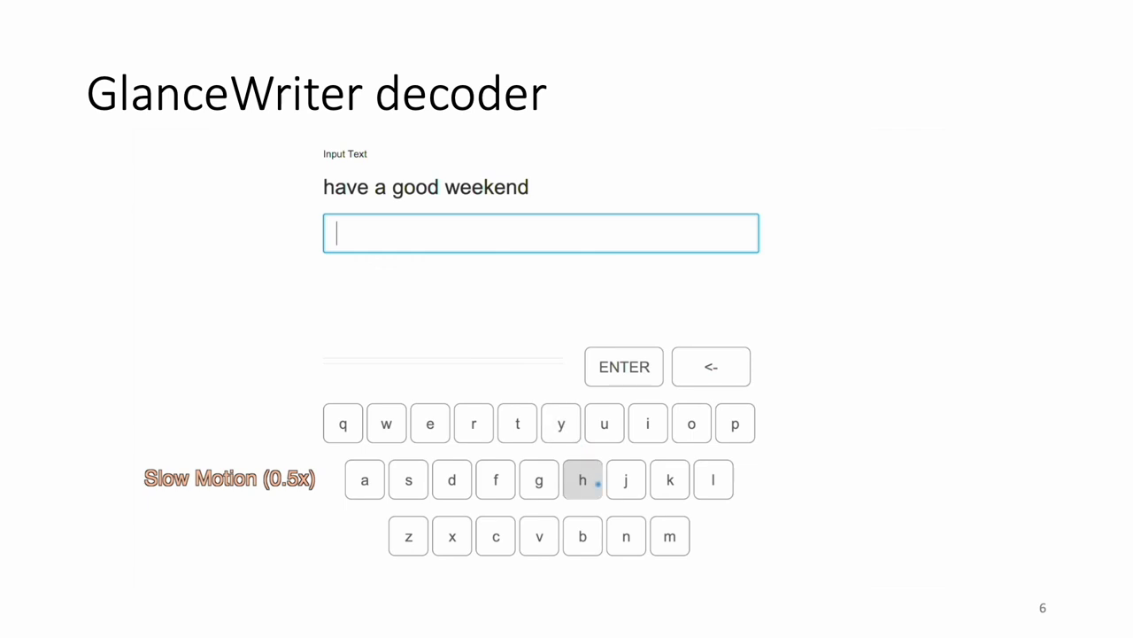
pyautogui.moveTo(538, 537)
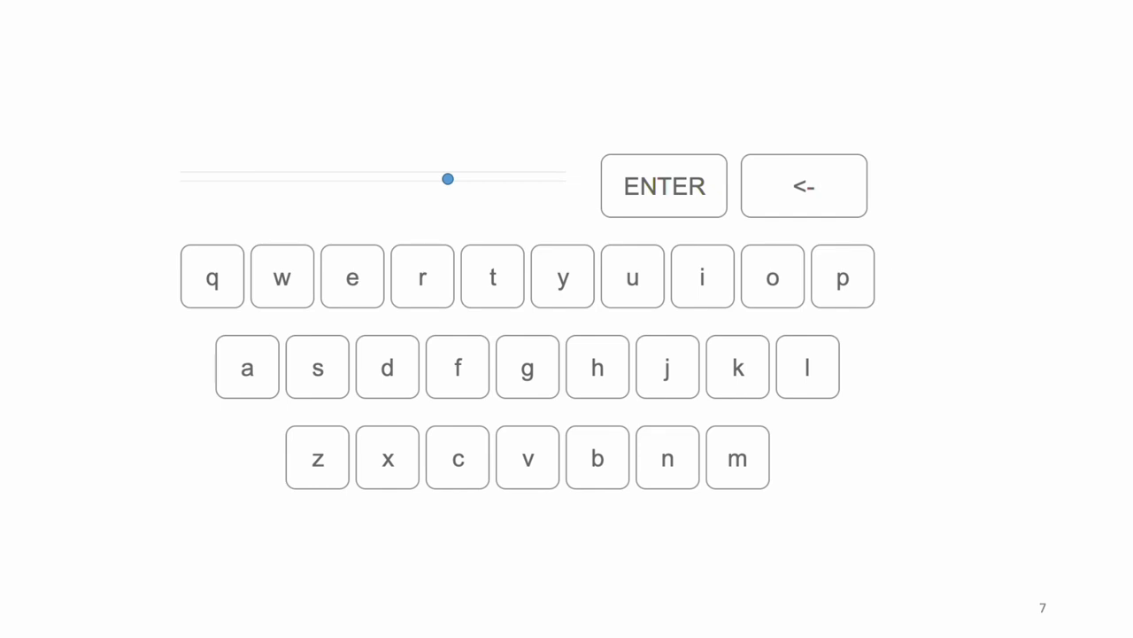
# Step: Play the zoomed keyboard animation showing the gaze point moving across the letter keys
pyautogui.moveTo(448, 179); pyautogui.dragTo(452, 181)
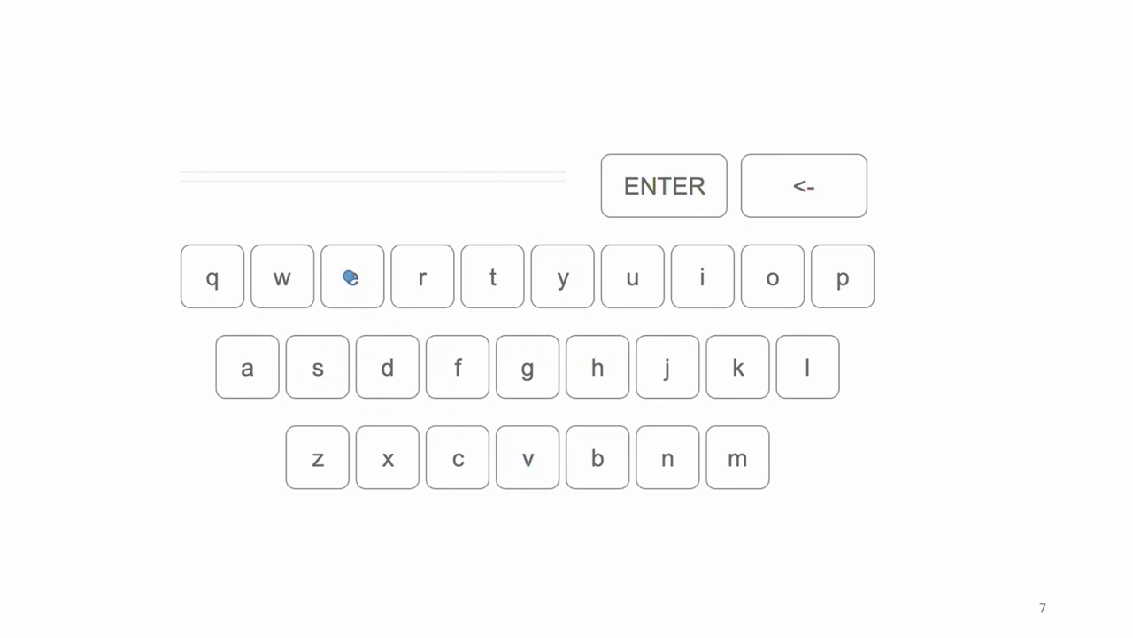
pyautogui.click(350, 276)
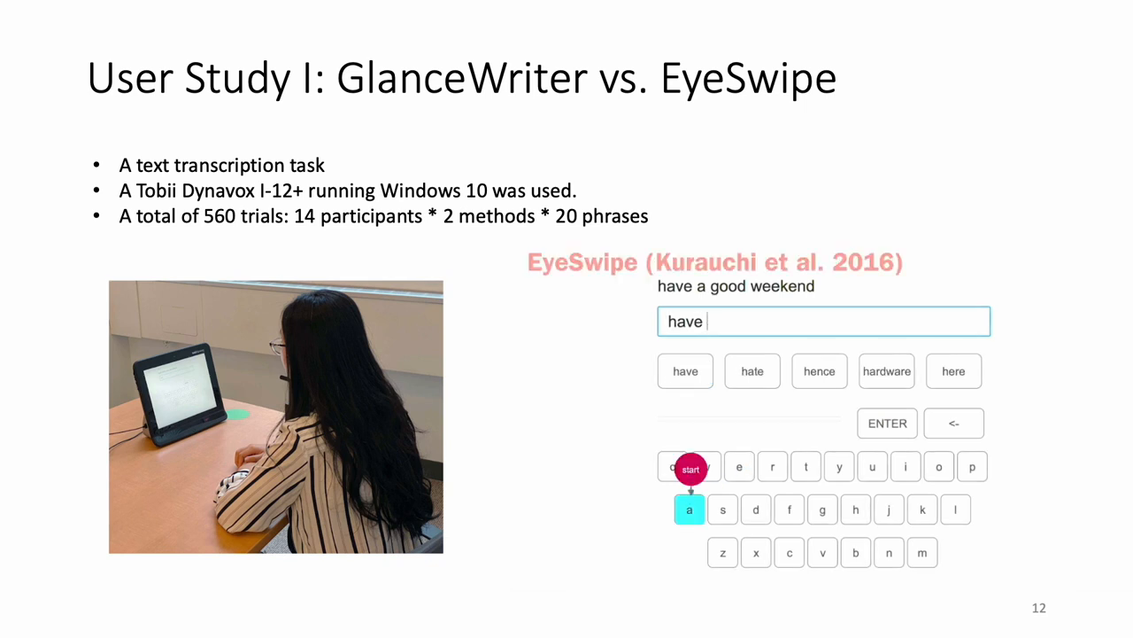
# Step: Enter 'have a' in the EyeSwipe demo, choosing each word from the pop-up candidates
pyautogui.click(689, 510)
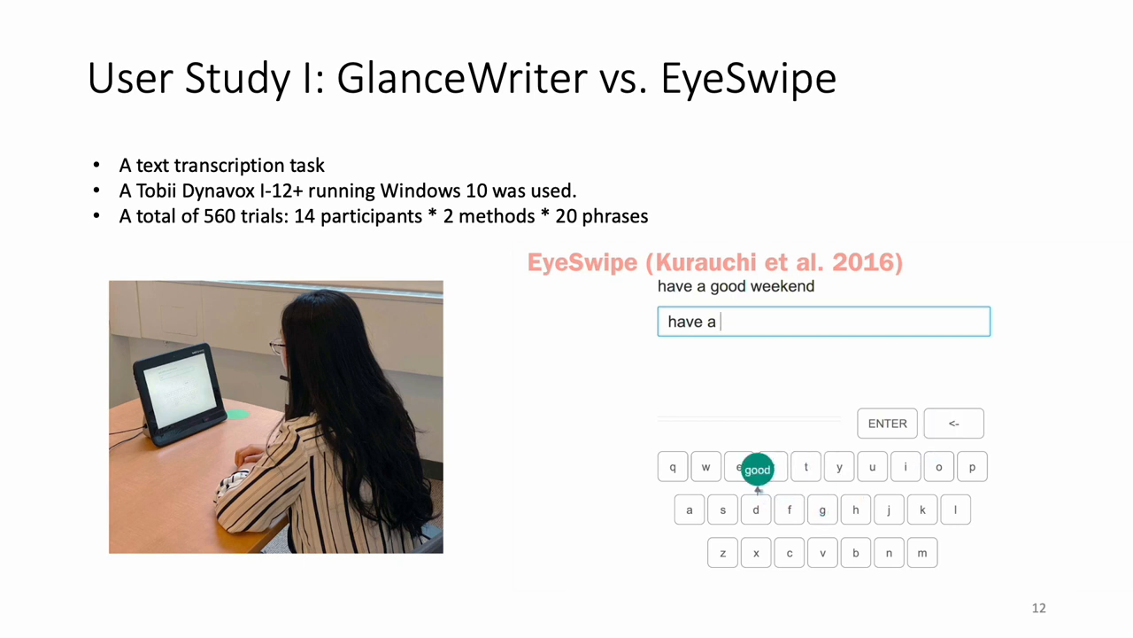
pyautogui.click(757, 471)
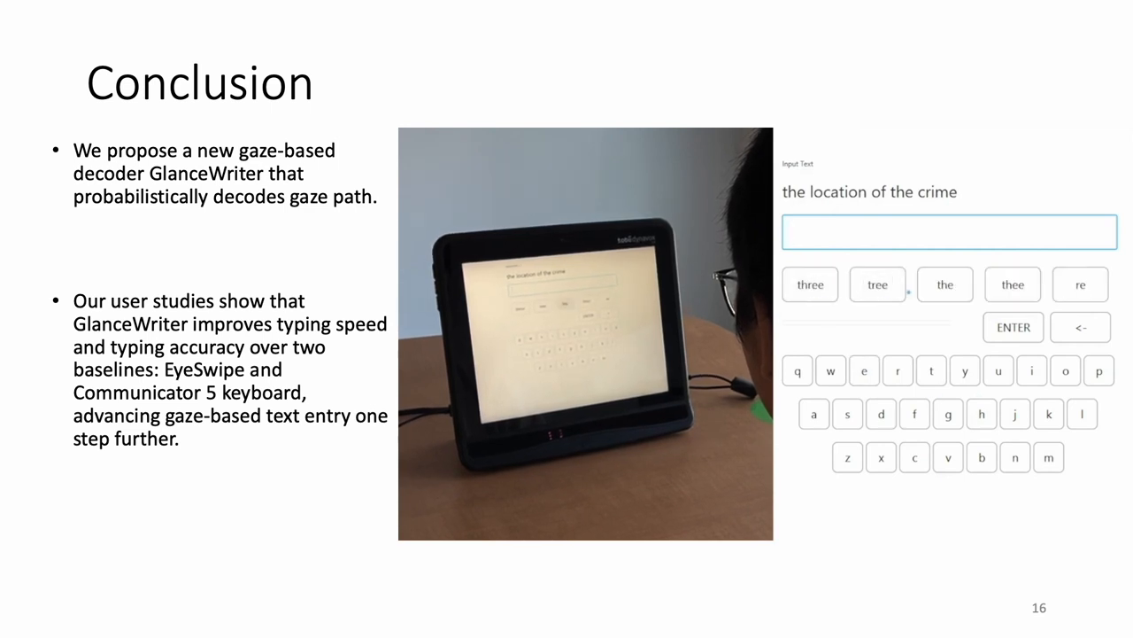
# Step: Gaze-type 'well connected with people', picking candidate-bar suggestions around the typed word connected
pyautogui.click(946, 283)
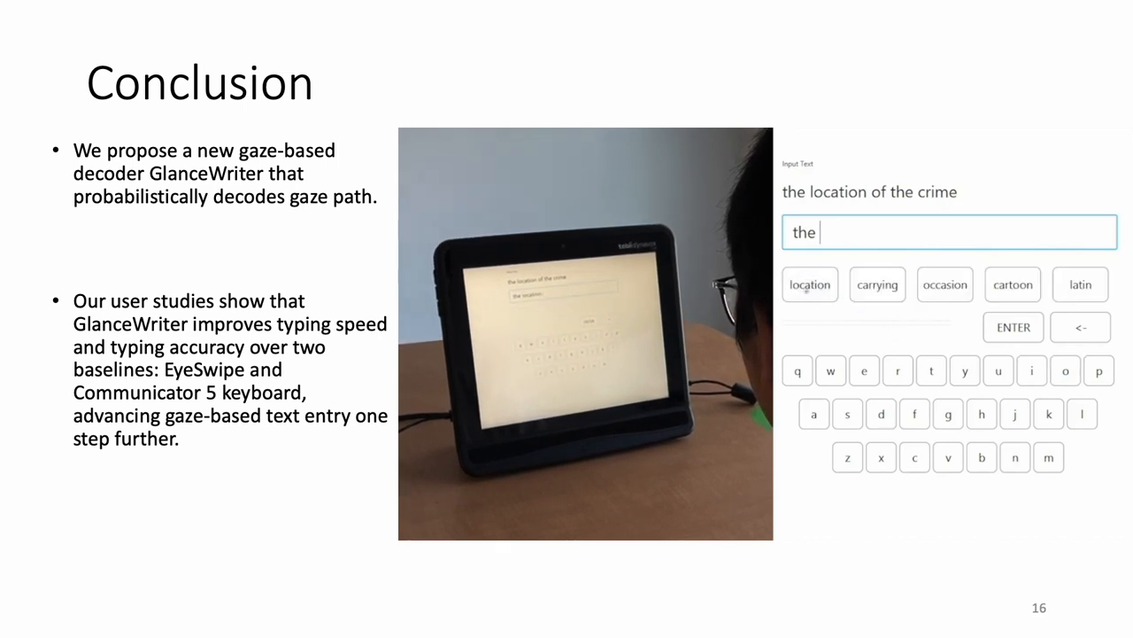
pyautogui.click(809, 283)
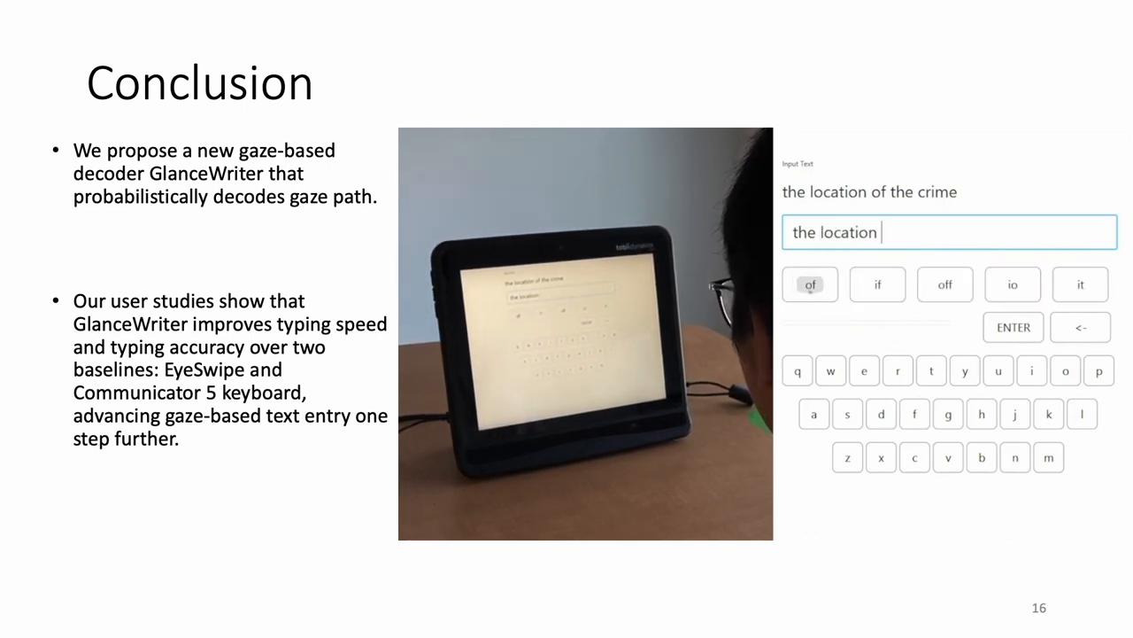
pyautogui.click(809, 283)
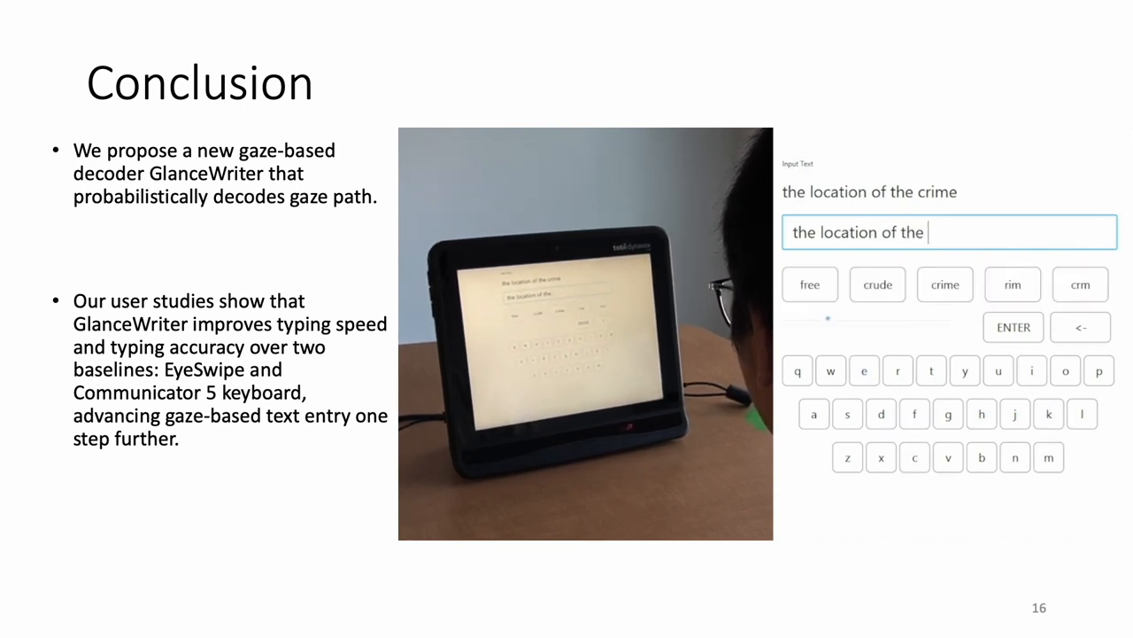
pyautogui.click(945, 283)
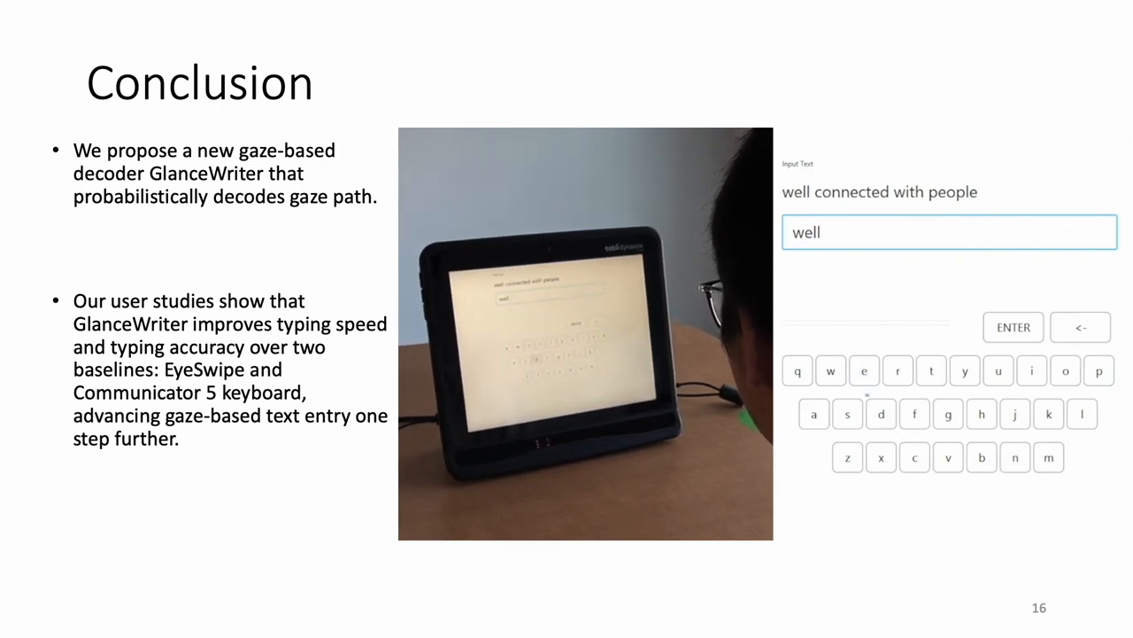
pyautogui.write('connected with')
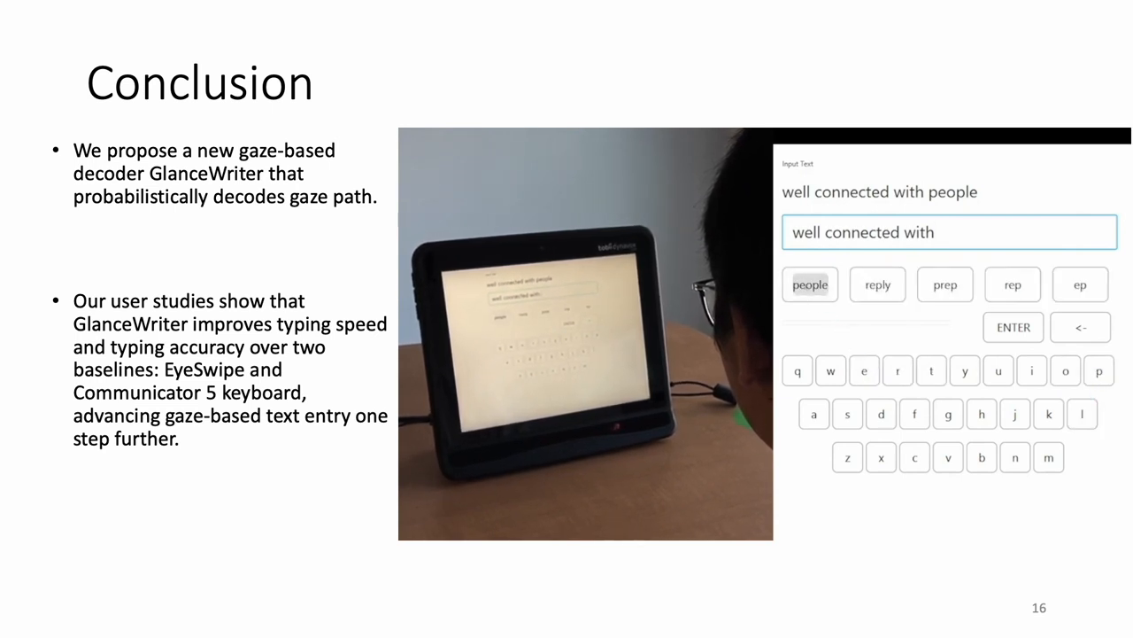
pyautogui.click(811, 283)
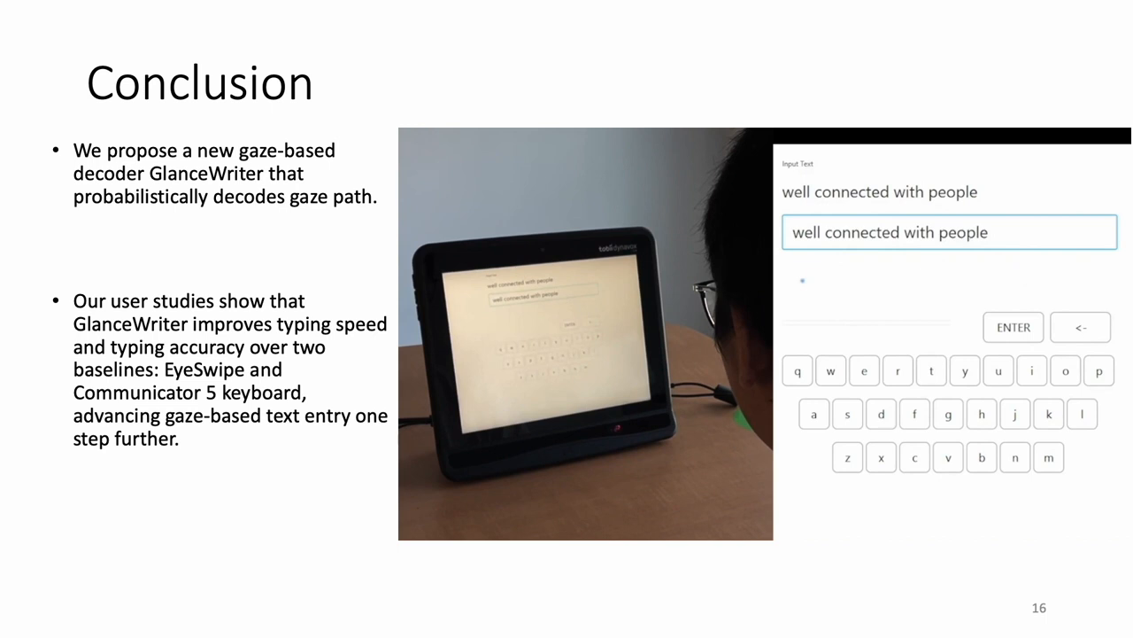